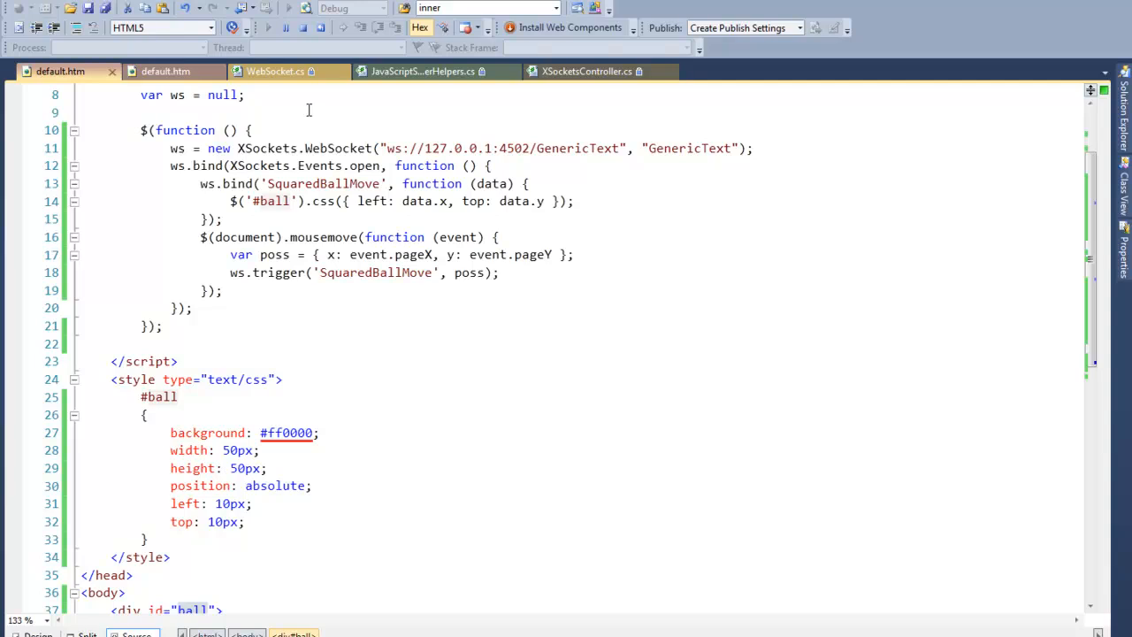
{"action": "mouse_move", "coordinate": [587, 70]}
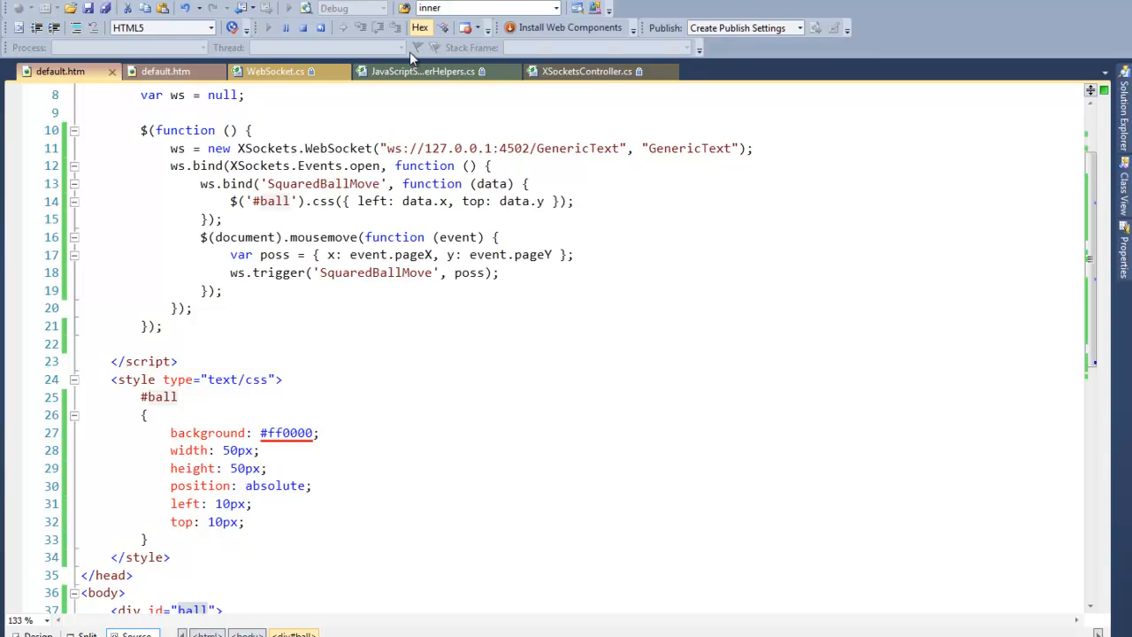
{"action": "mouse_move", "coordinate": [417, 48]}
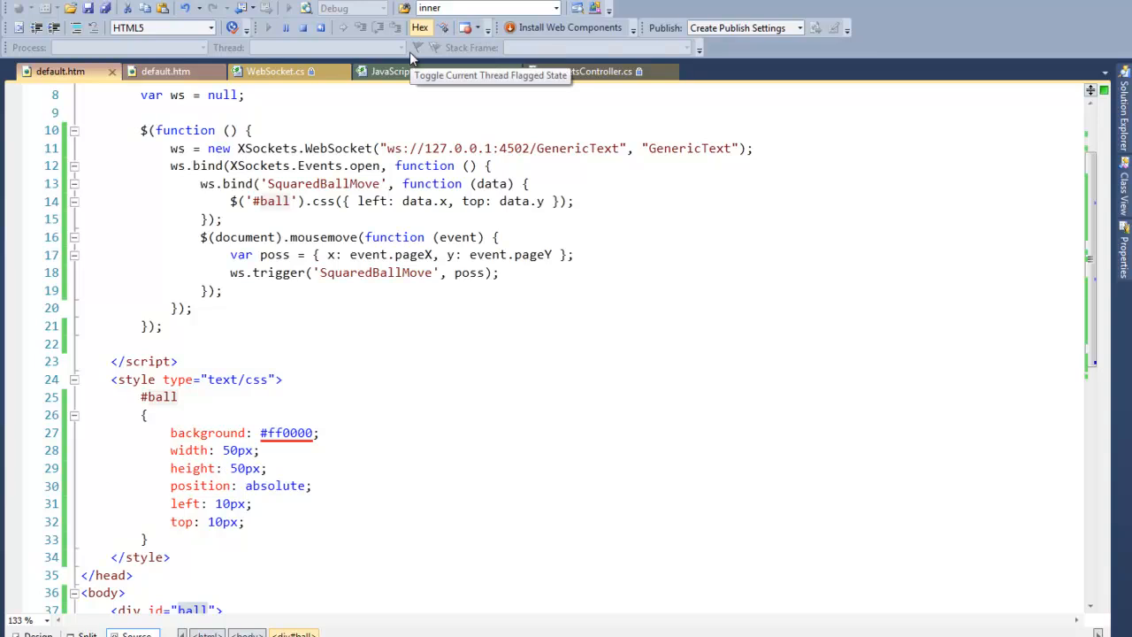
{"action": "mouse_move", "coordinate": [416, 57]}
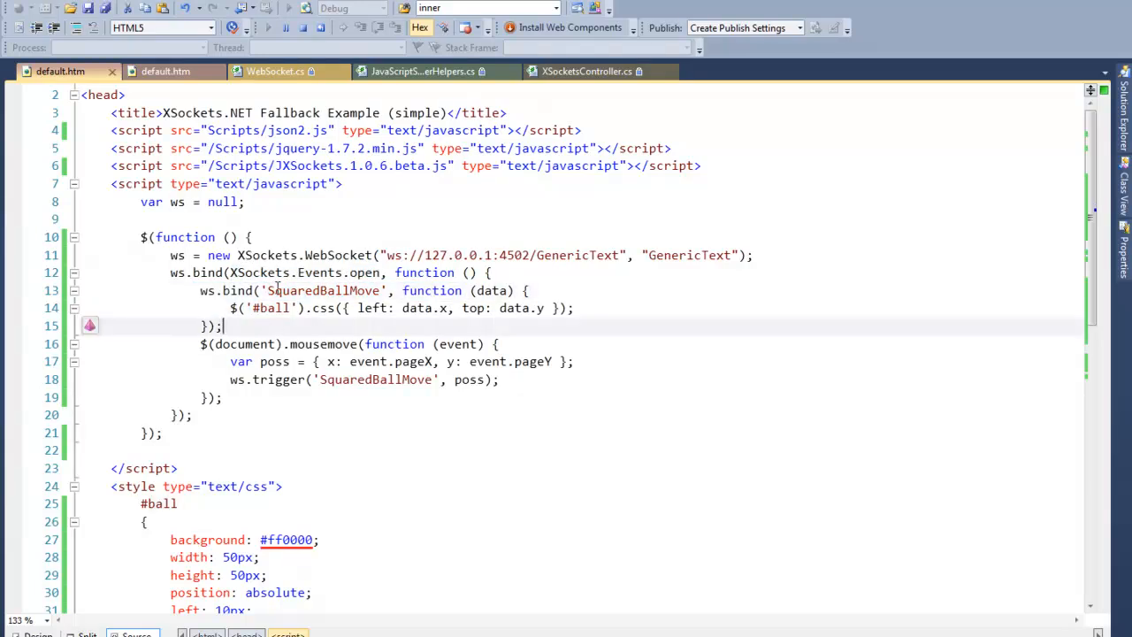
Highlight the SquaredBallMove event, #ball selector, left/top values and mousemove trigger in the script.
{"action": "double_click", "coordinate": [322, 290]}
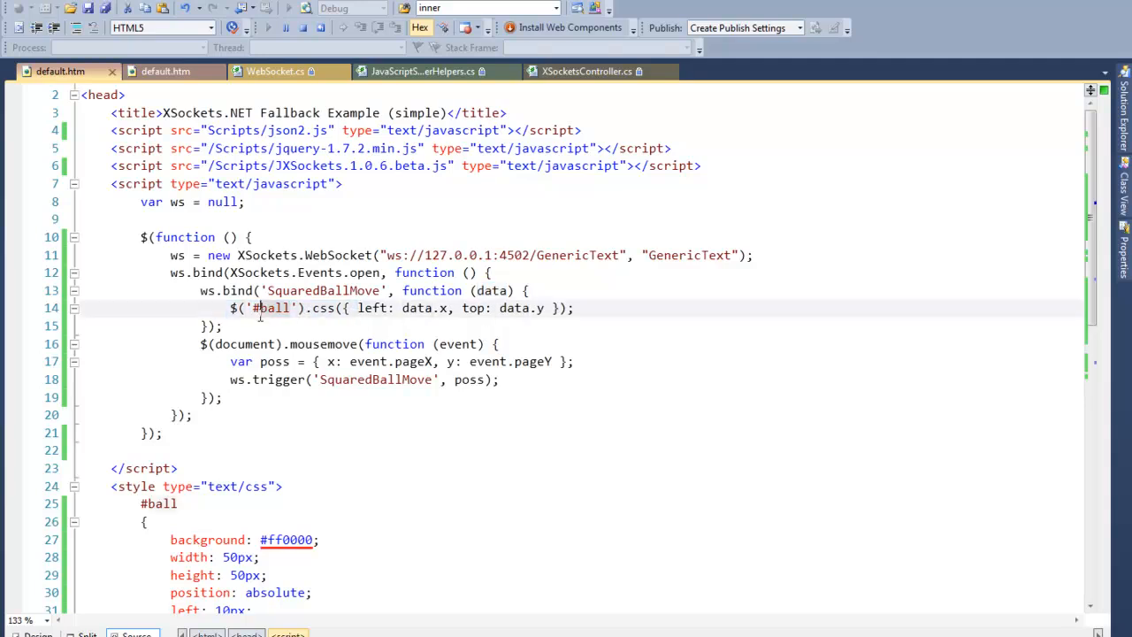
{"action": "double_click", "coordinate": [273, 307]}
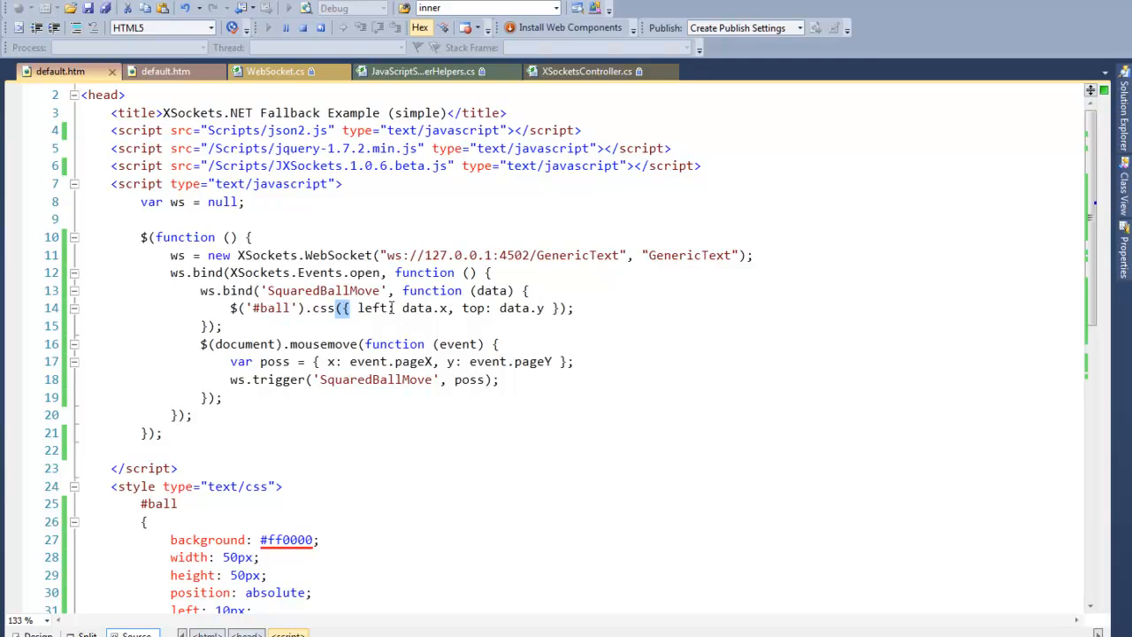
{"action": "double_click", "coordinate": [371, 308]}
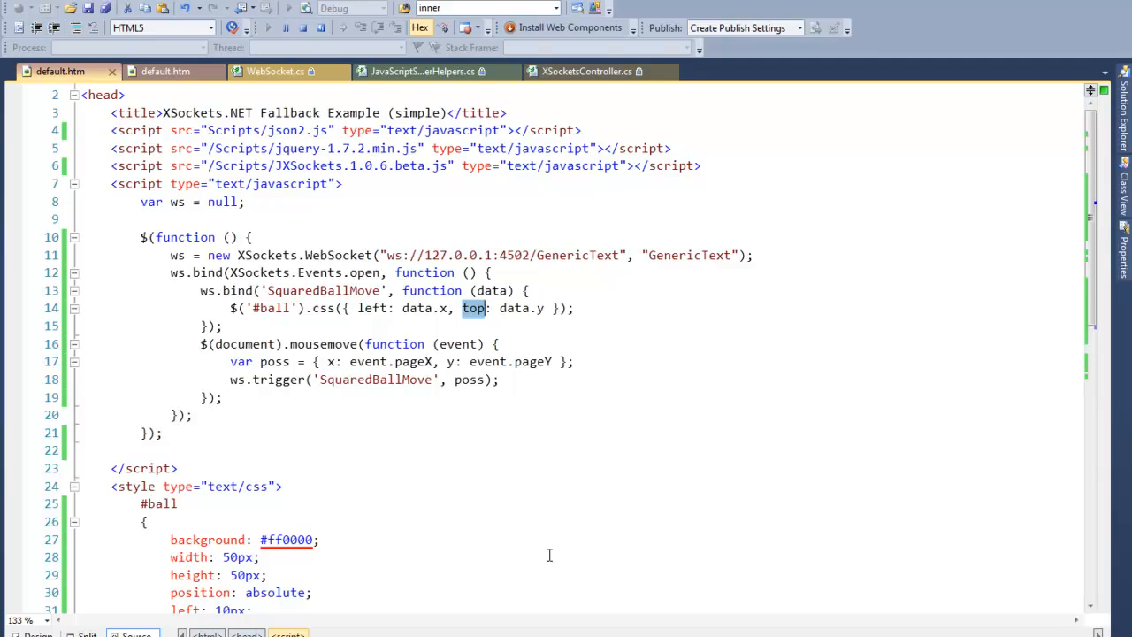
{"action": "double_click", "coordinate": [322, 343]}
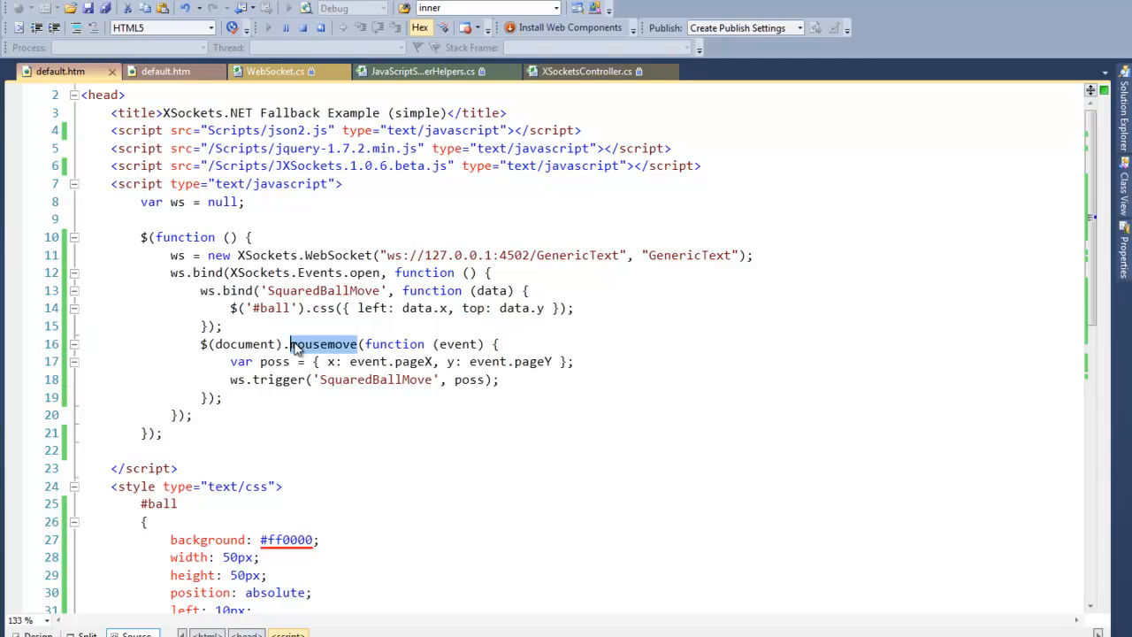
{"action": "mouse_move", "coordinate": [297, 347]}
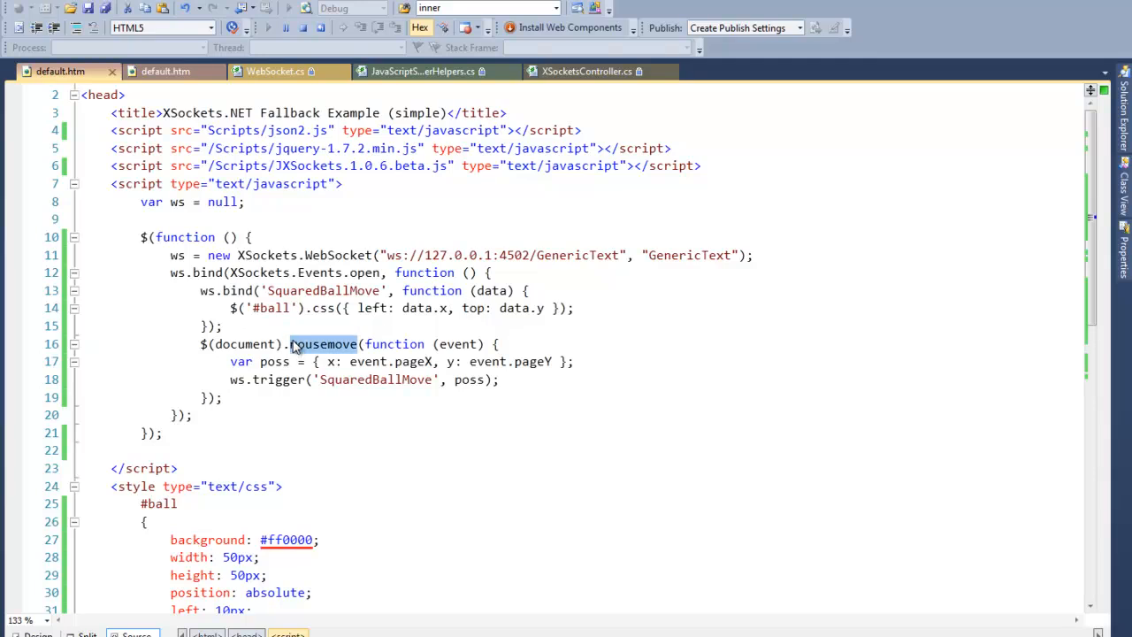
{"action": "double_click", "coordinate": [457, 343]}
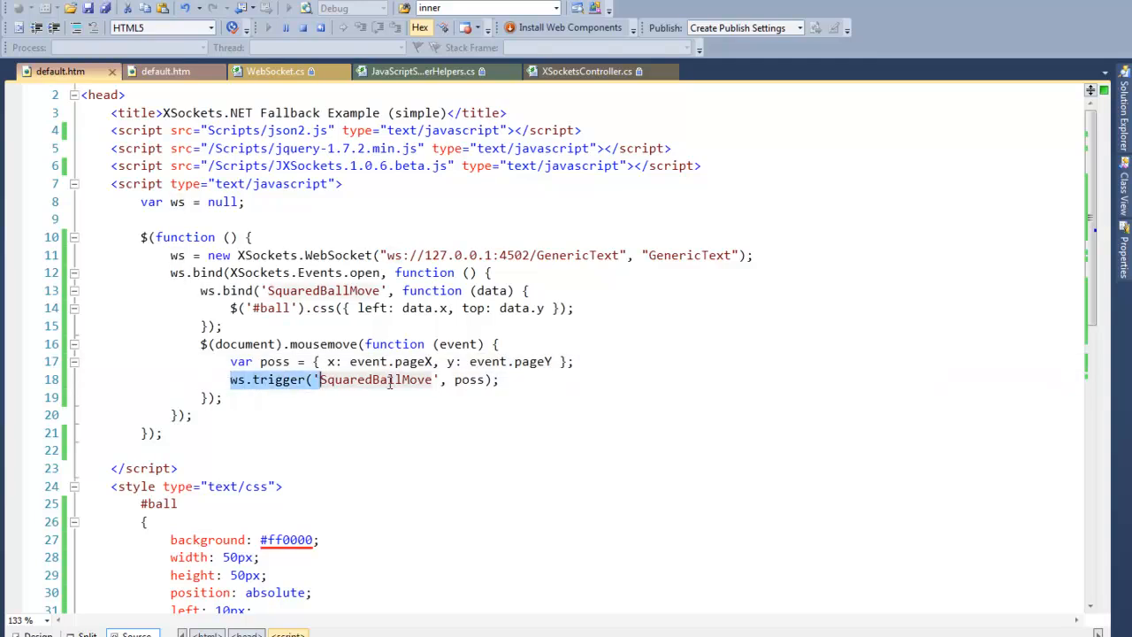
{"action": "double_click", "coordinate": [375, 378]}
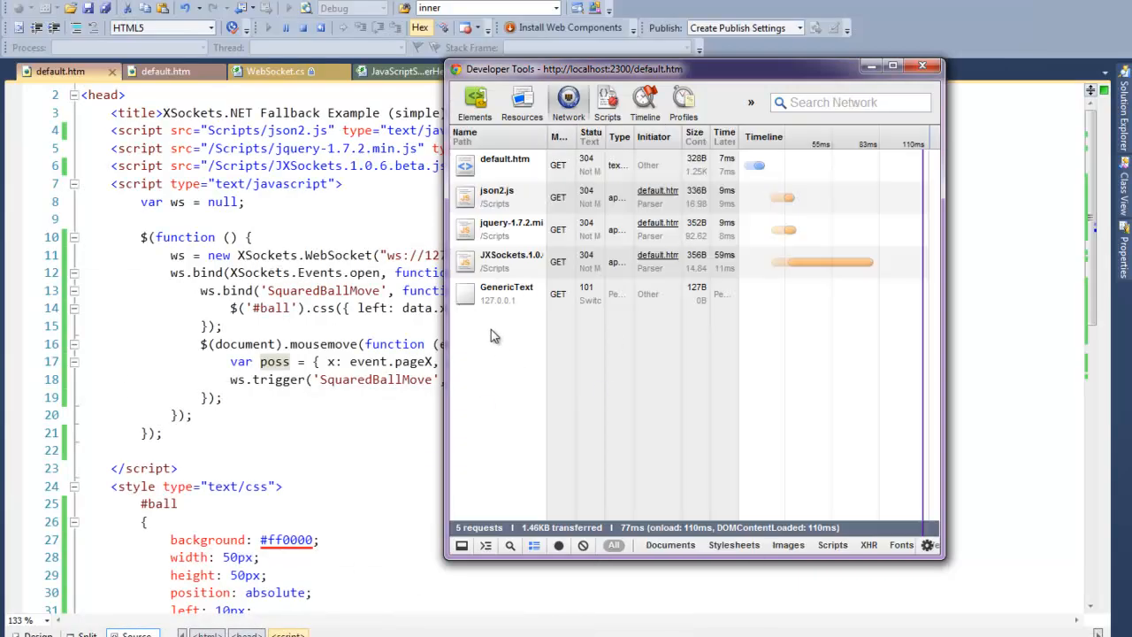
View the GenericText WebSocket request details, then close Developer Tools.
{"action": "left_click", "coordinate": [506, 293]}
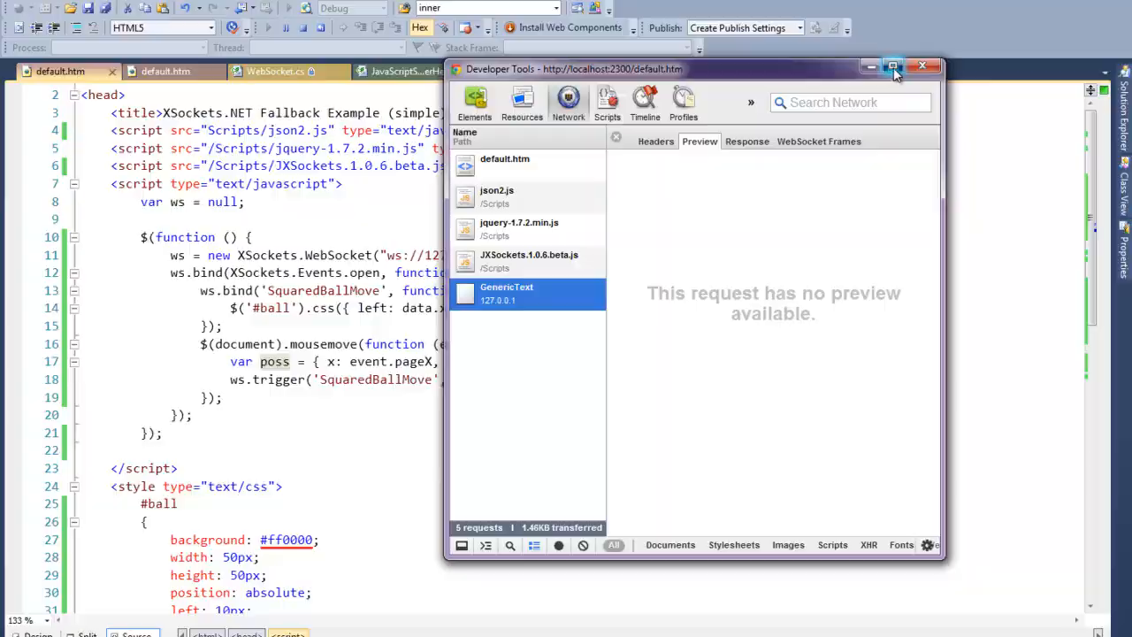
{"action": "left_click", "coordinate": [893, 67]}
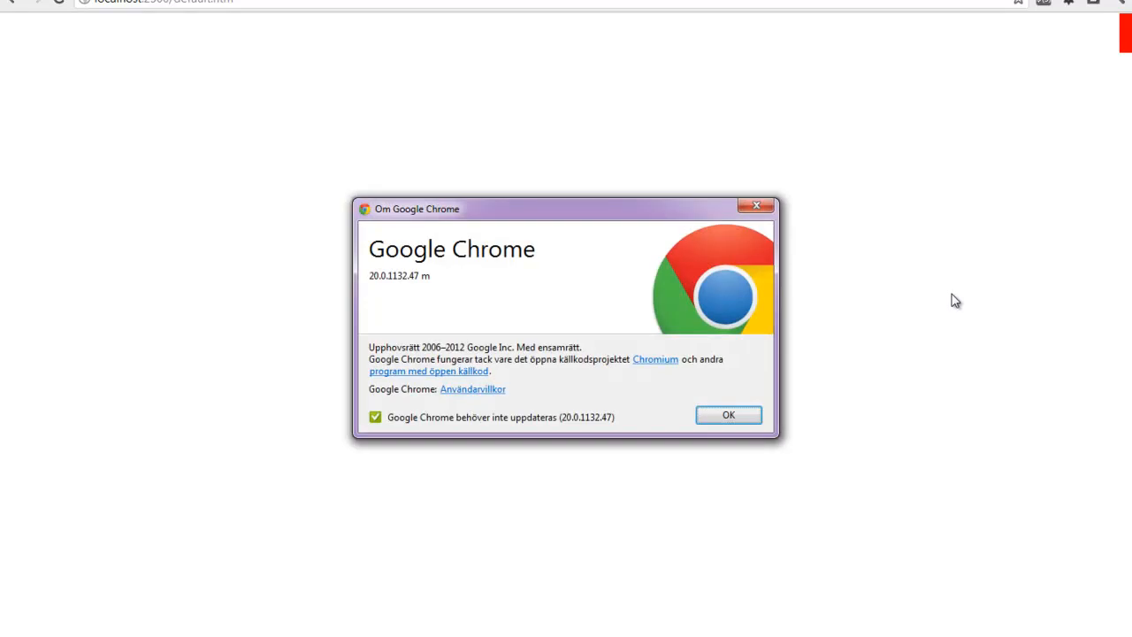
Dismiss the About Google Chrome dialog showing version 20.0.1132.47.
{"action": "left_click", "coordinate": [728, 414]}
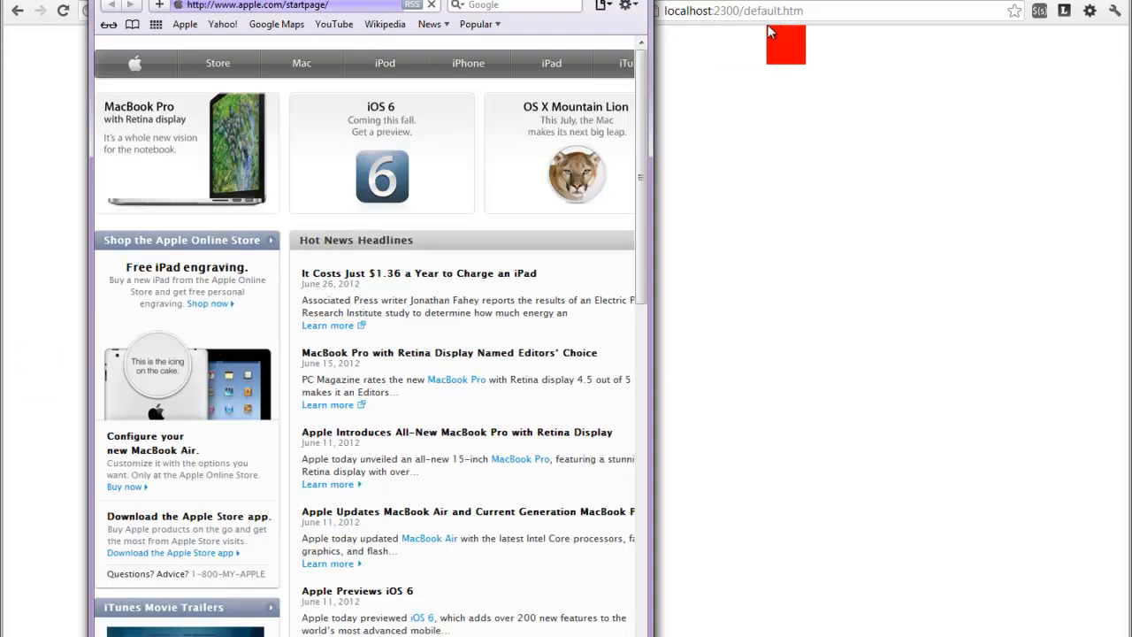
{"action": "left_click", "coordinate": [256, 5]}
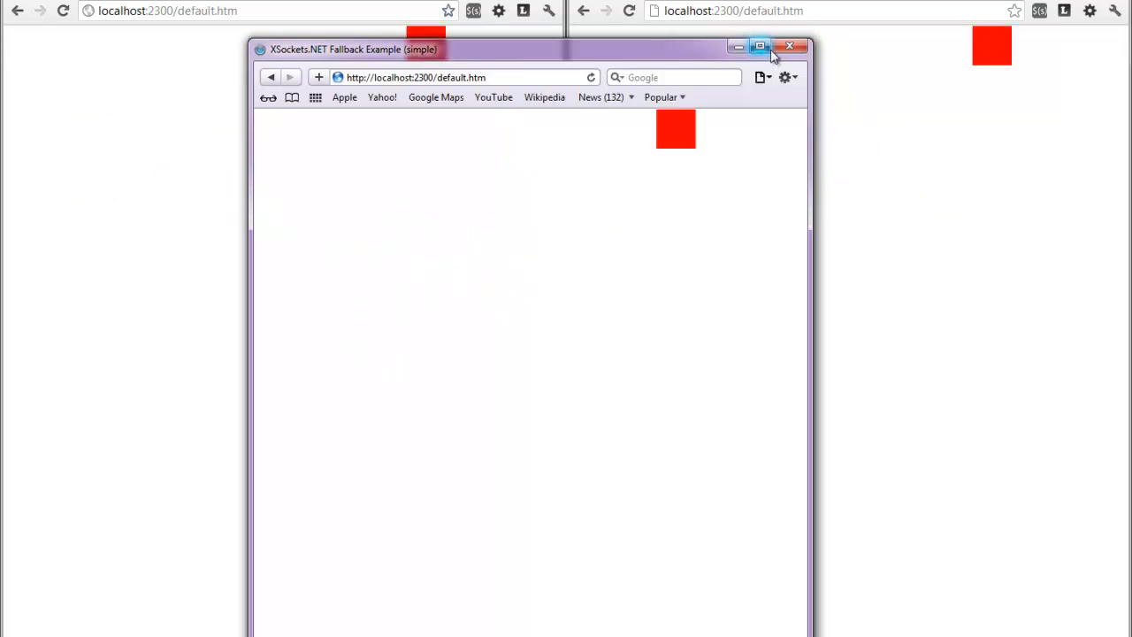
{"action": "left_click", "coordinate": [759, 46]}
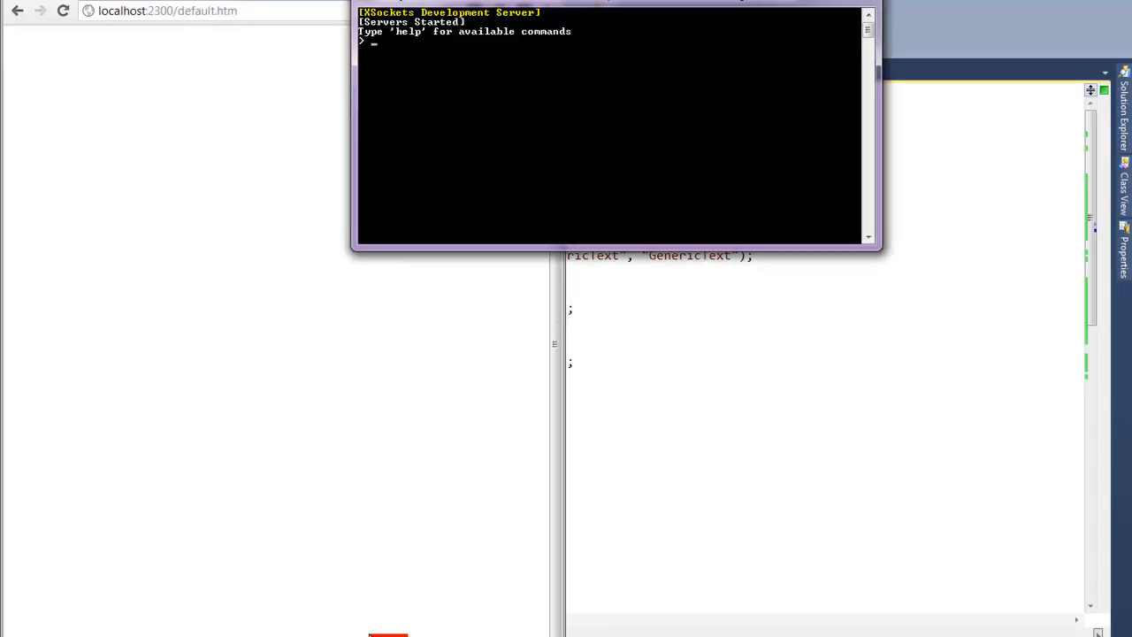
Run the Status command in the XSockets Development Server console.
{"action": "type", "text": "Status"}
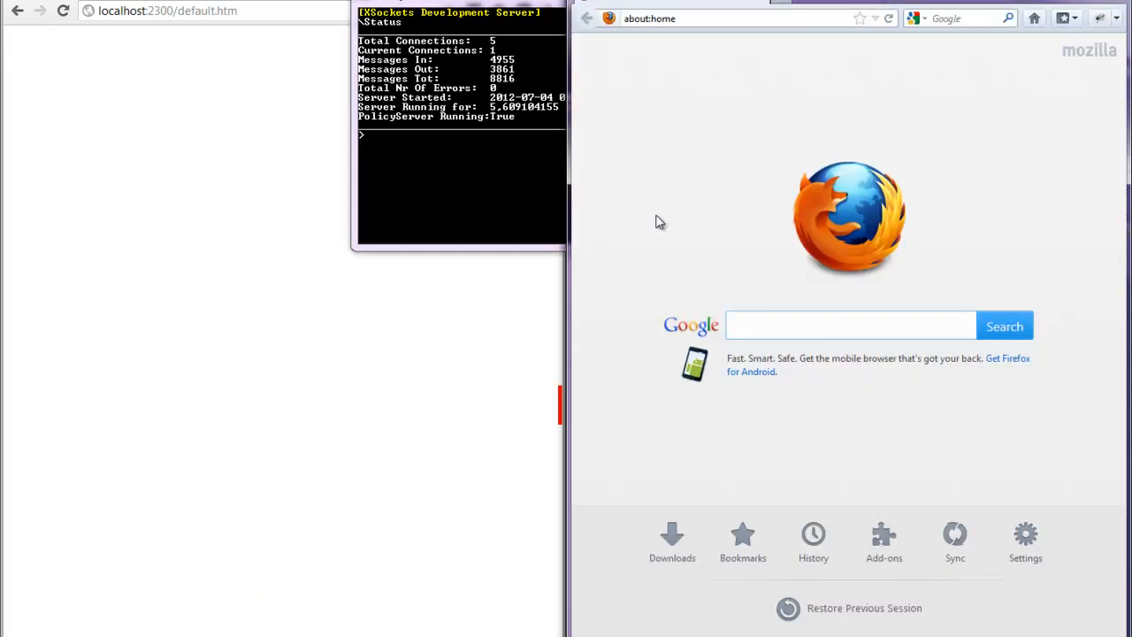
{"action": "mouse_move", "coordinate": [708, 27]}
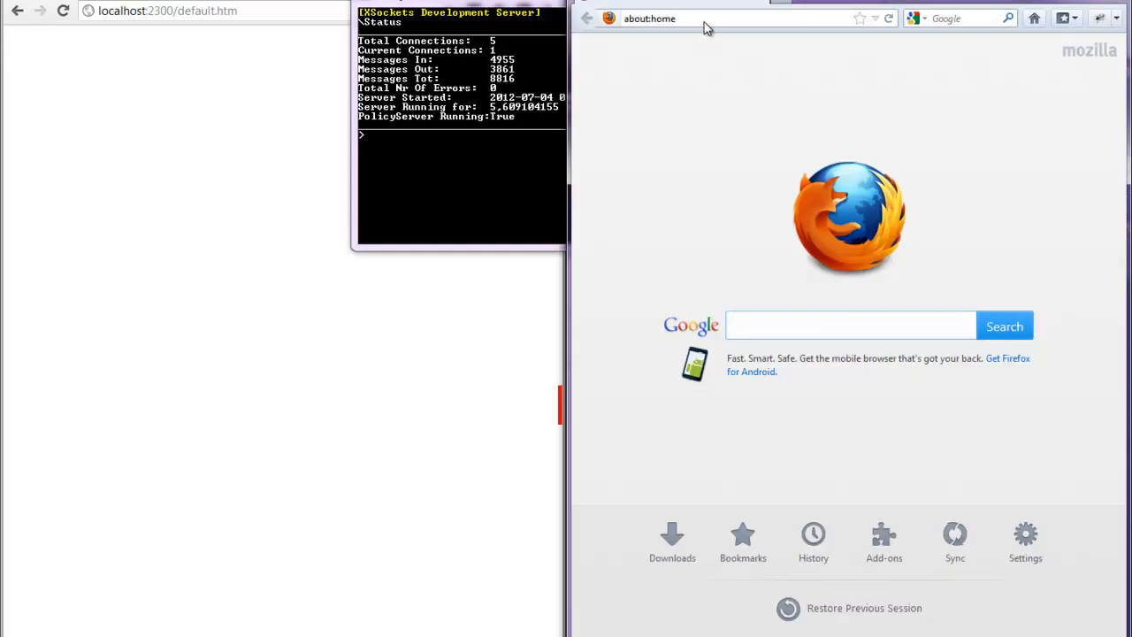
Navigate Firefox to about:config via the address bar.
{"action": "left_click", "coordinate": [707, 18]}
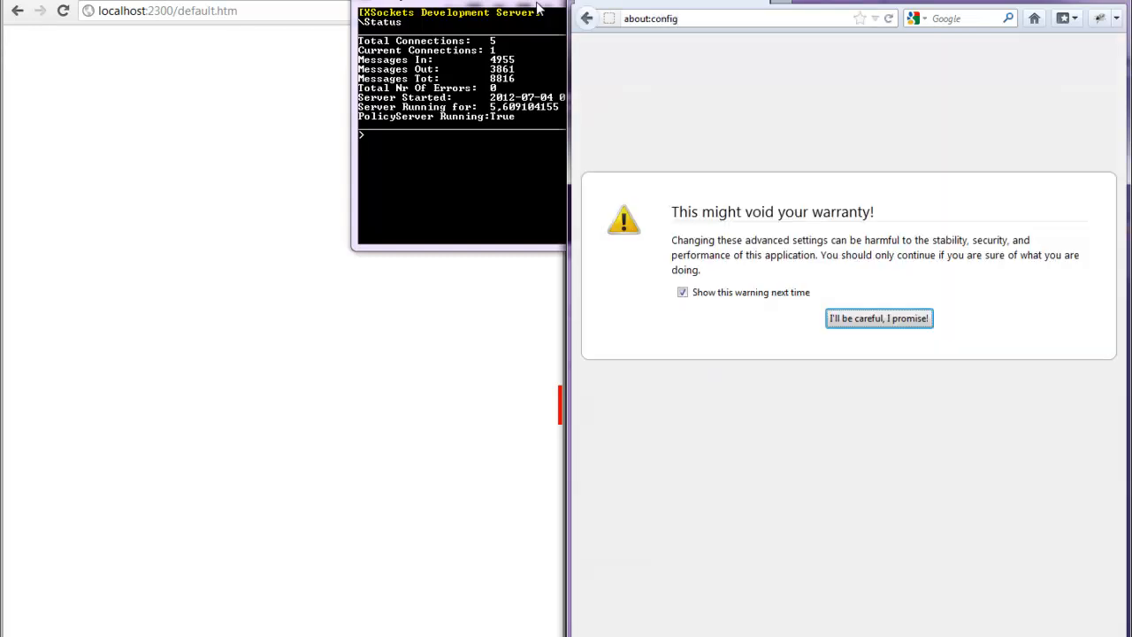
Accept the about:config warning and filter preferences by 'web' to show network.websocket.enabled false.
{"action": "left_click", "coordinate": [877, 318]}
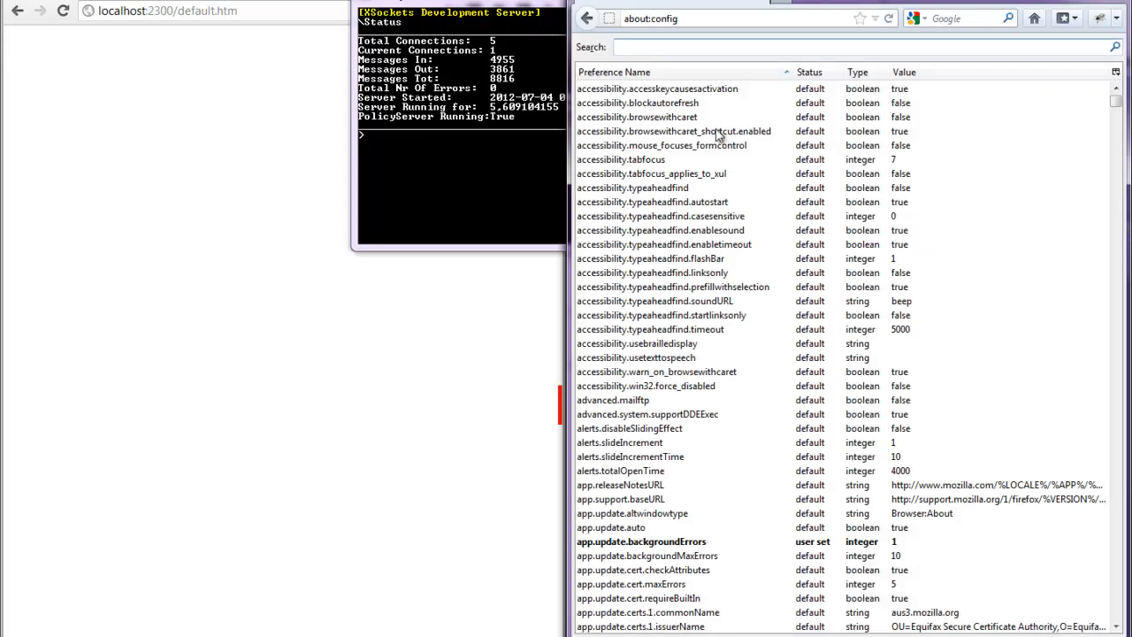
{"action": "type", "text": "webs"}
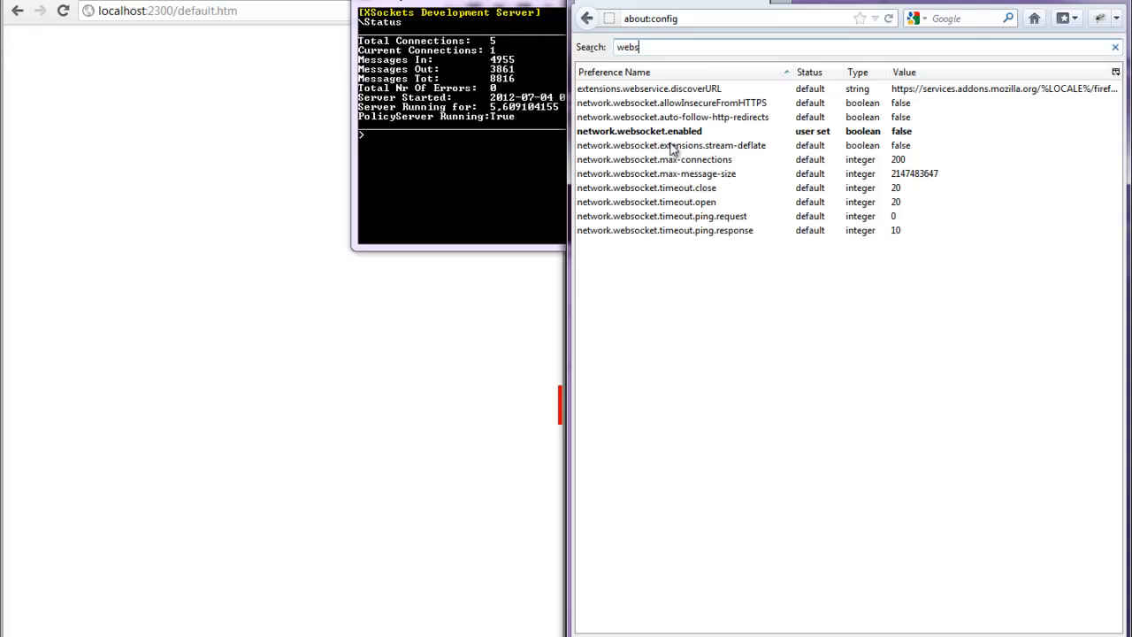
{"action": "mouse_move", "coordinate": [723, 138]}
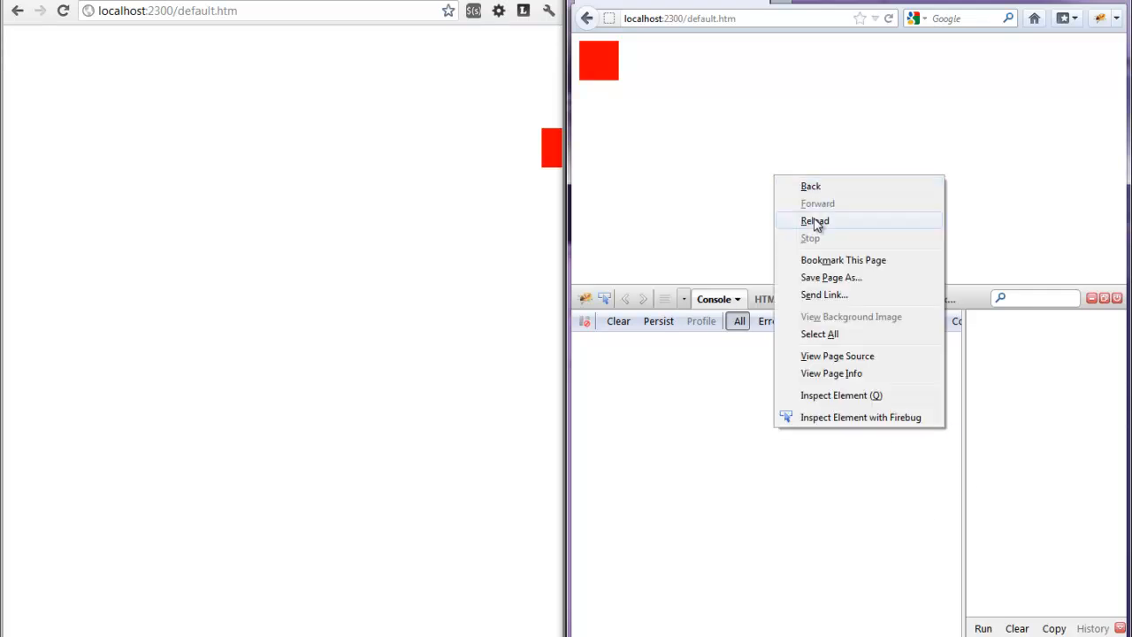
Reload the demo page so Firebug reports the webSocket is null error.
{"action": "left_click", "coordinate": [814, 219]}
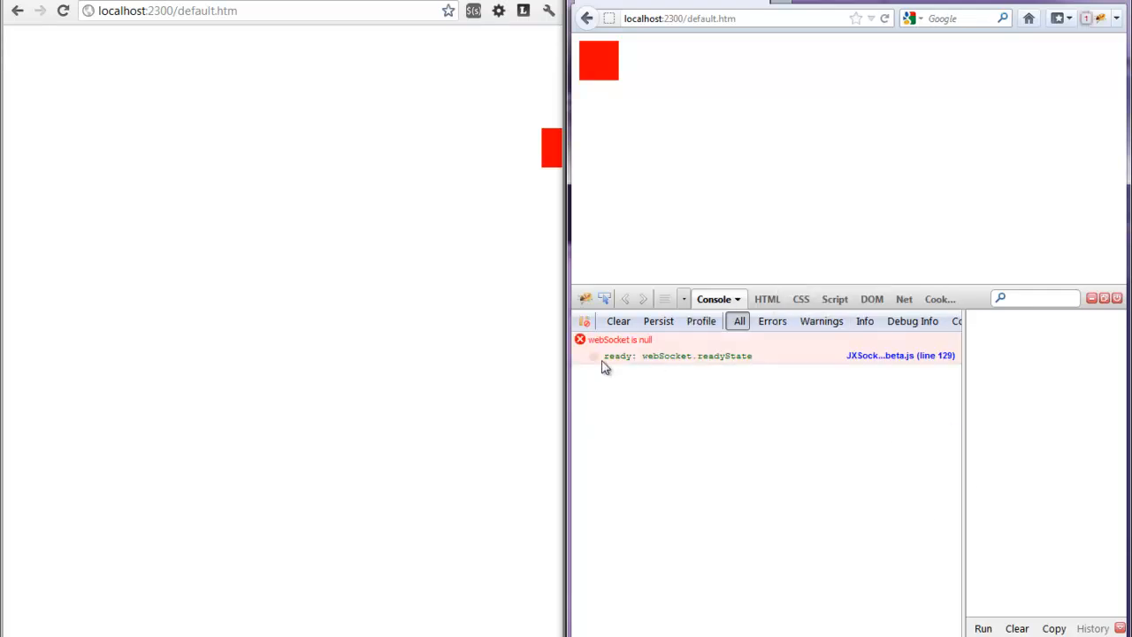
{"action": "mouse_move", "coordinate": [736, 387]}
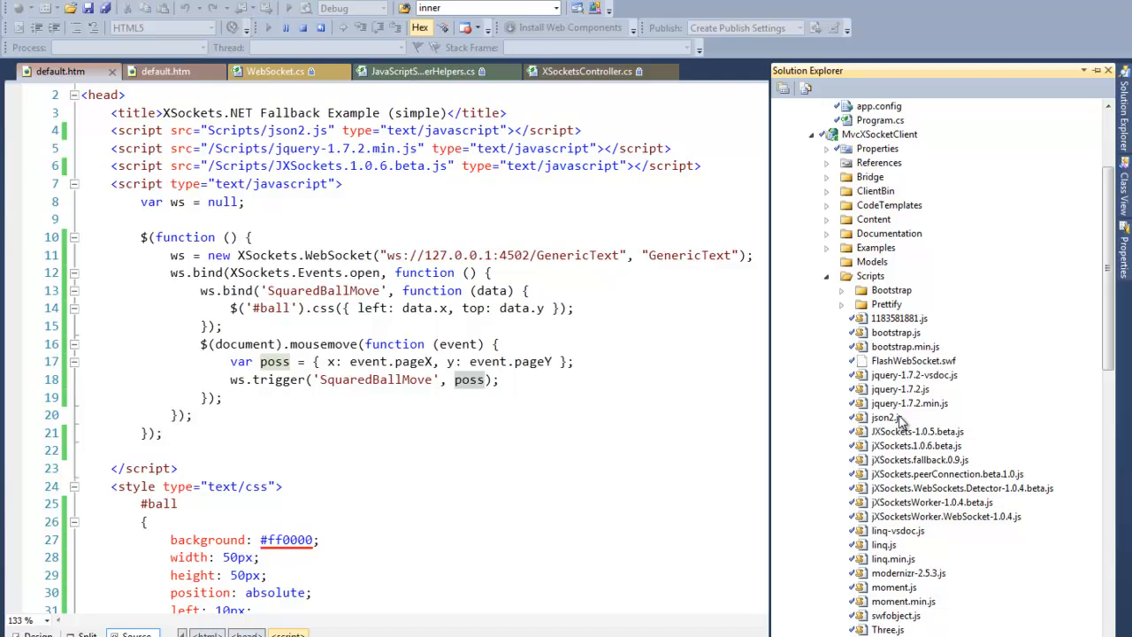
{"action": "mouse_move", "coordinate": [912, 474]}
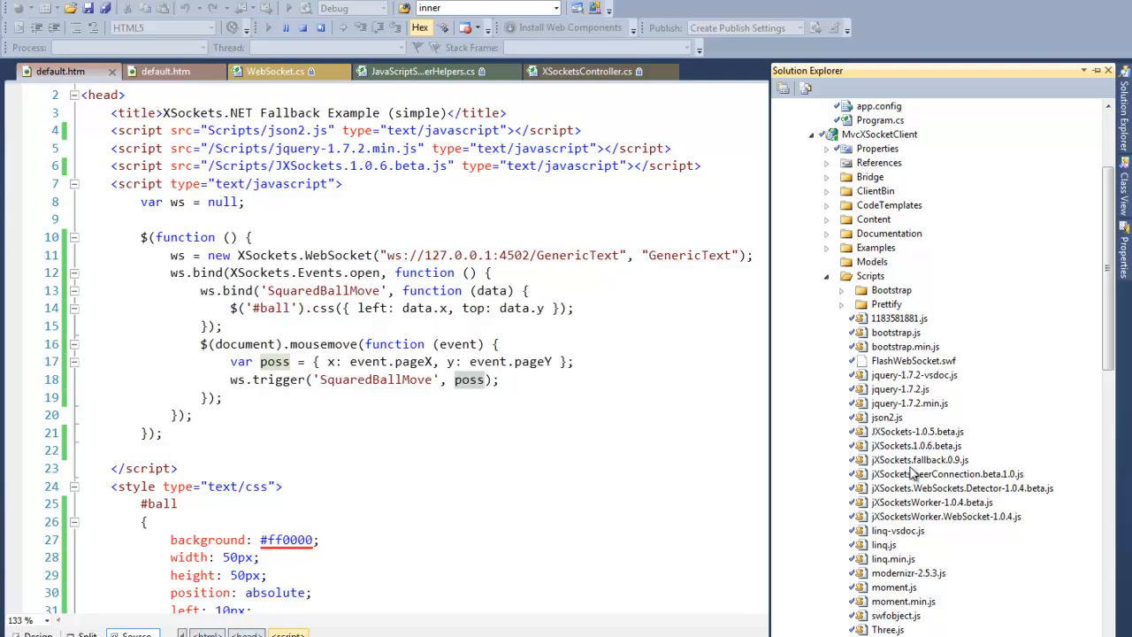
Add JXSockets.fallback.0.9.js to default.htm's head above JXSockets.1.0.6.beta.js.
{"action": "left_click", "coordinate": [920, 459]}
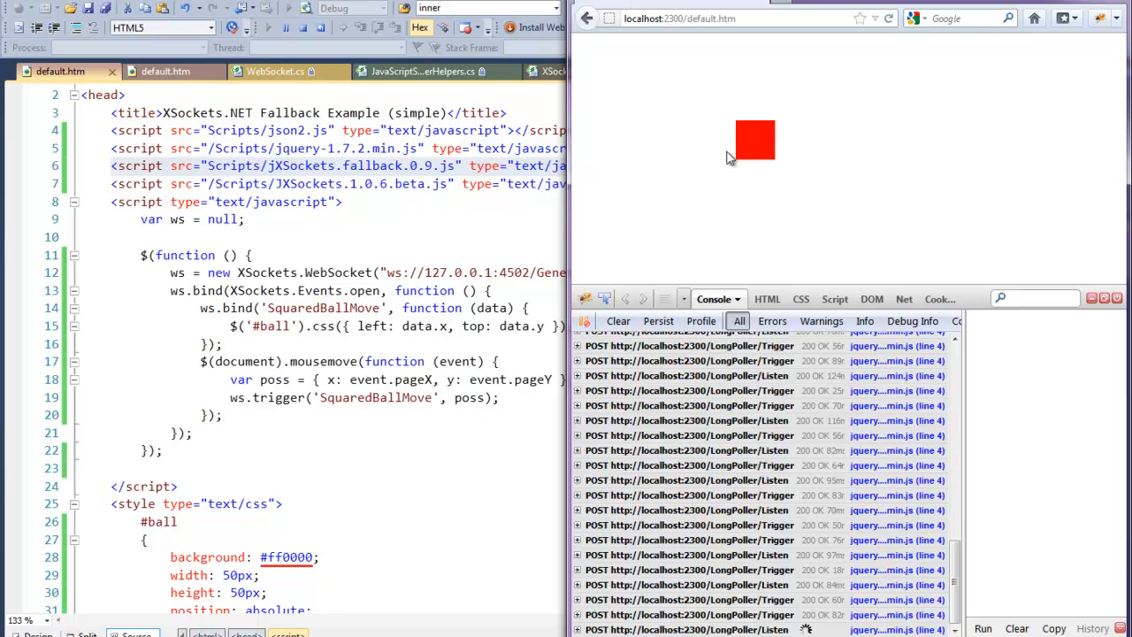
{"action": "mouse_move", "coordinate": [725, 166]}
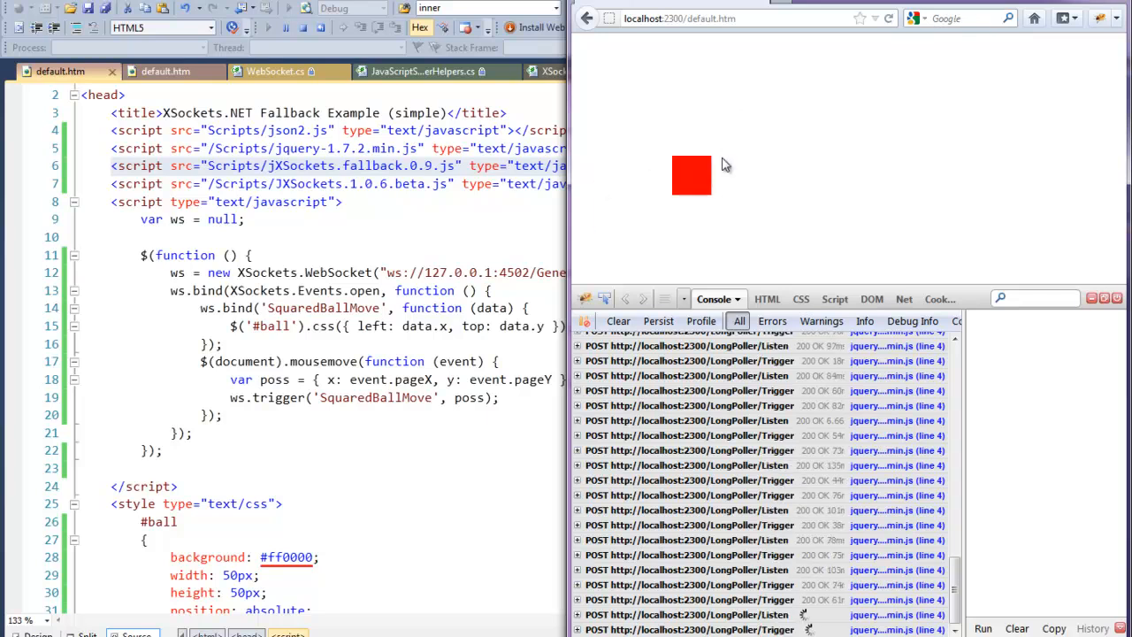
{"action": "mouse_move", "coordinate": [716, 145]}
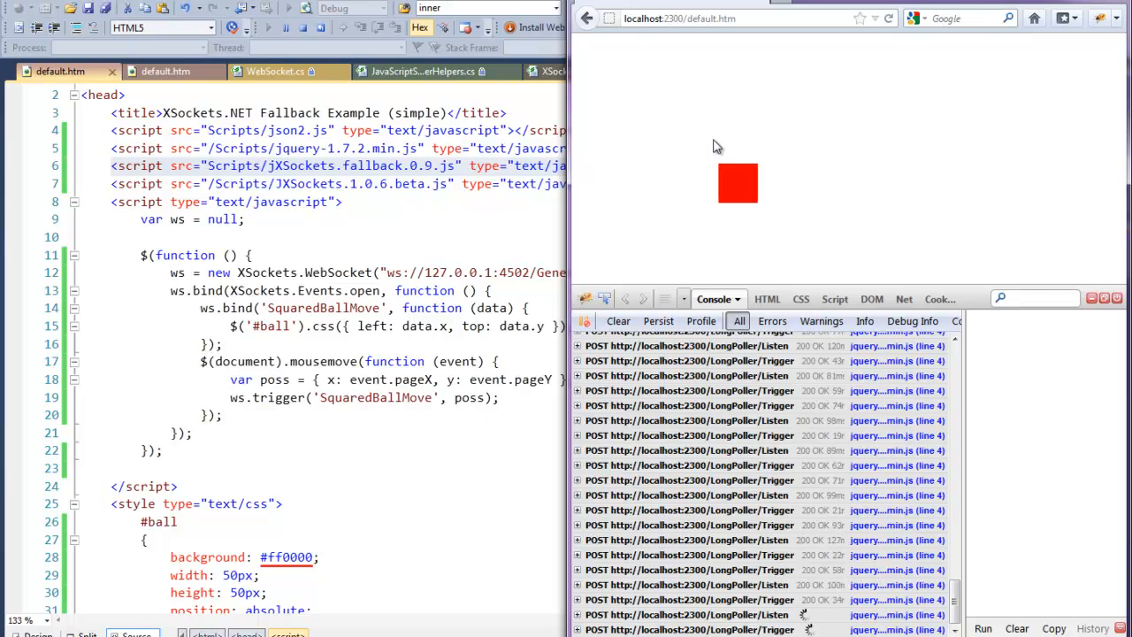
{"action": "mouse_move", "coordinate": [768, 140]}
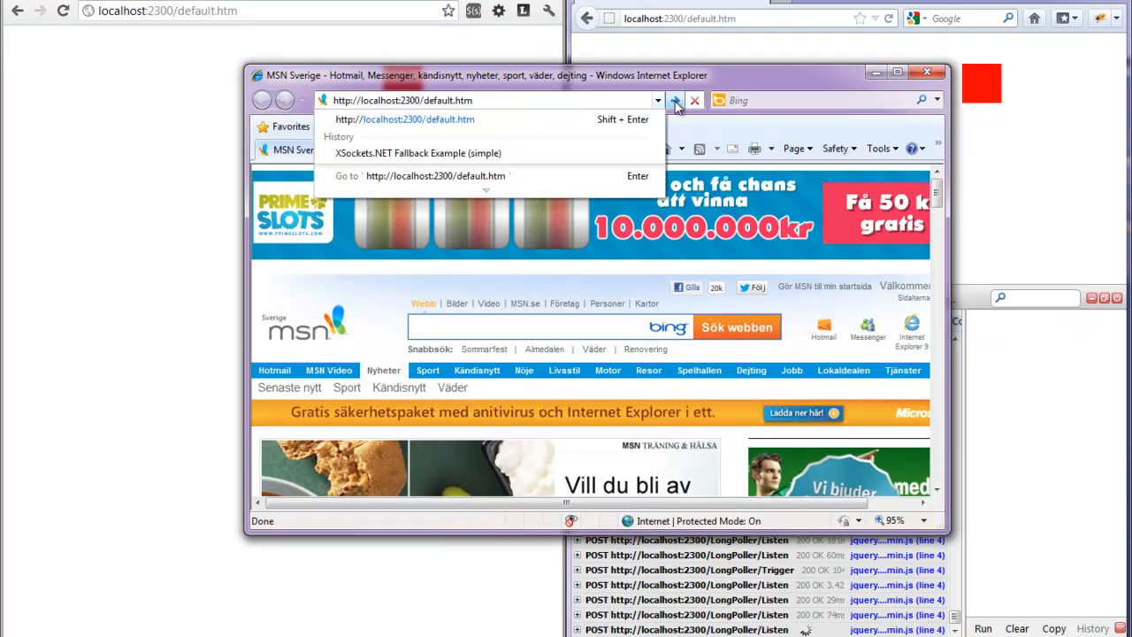
Load the XSockets.NET Fallback Example (simple) page from IE's address history.
{"action": "left_click", "coordinate": [675, 99]}
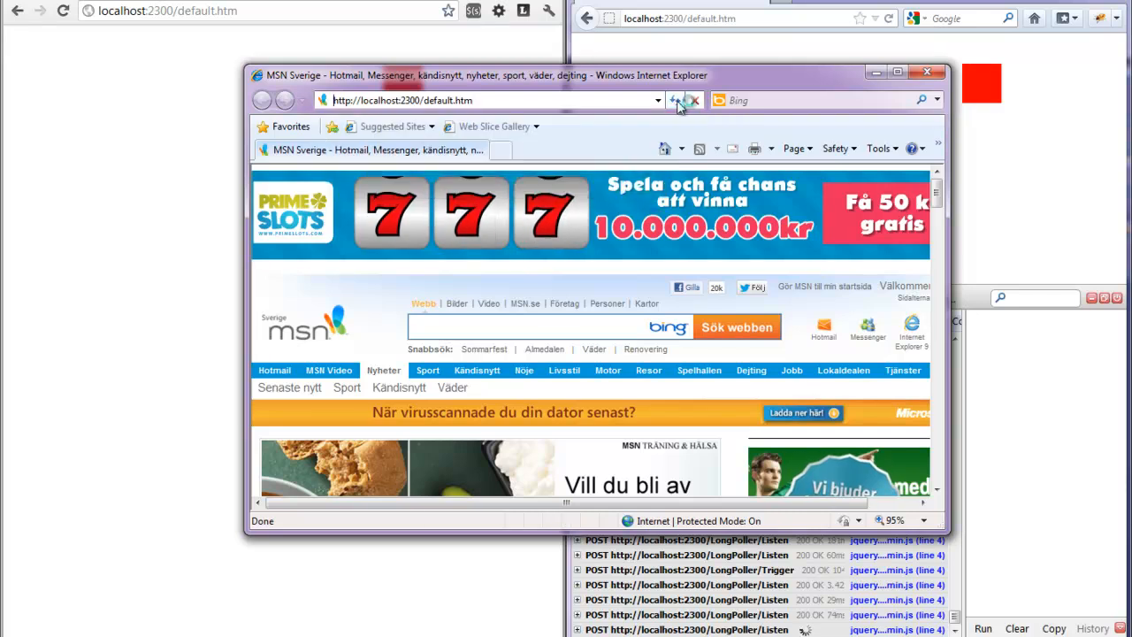
{"action": "left_click", "coordinate": [674, 99]}
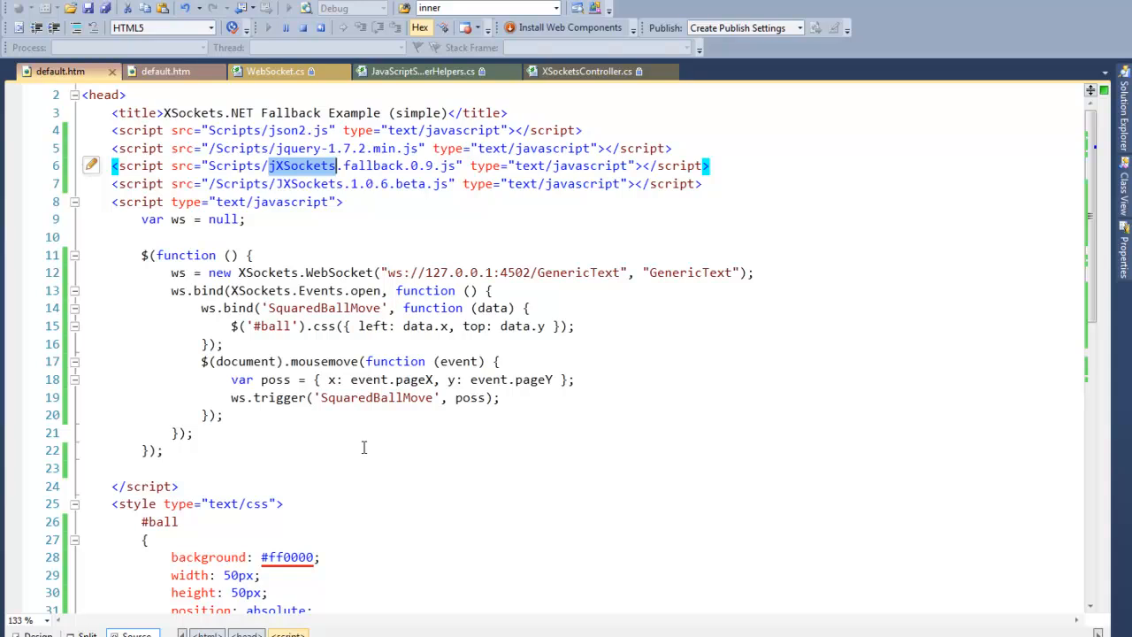
{"action": "mouse_move", "coordinate": [875, 309]}
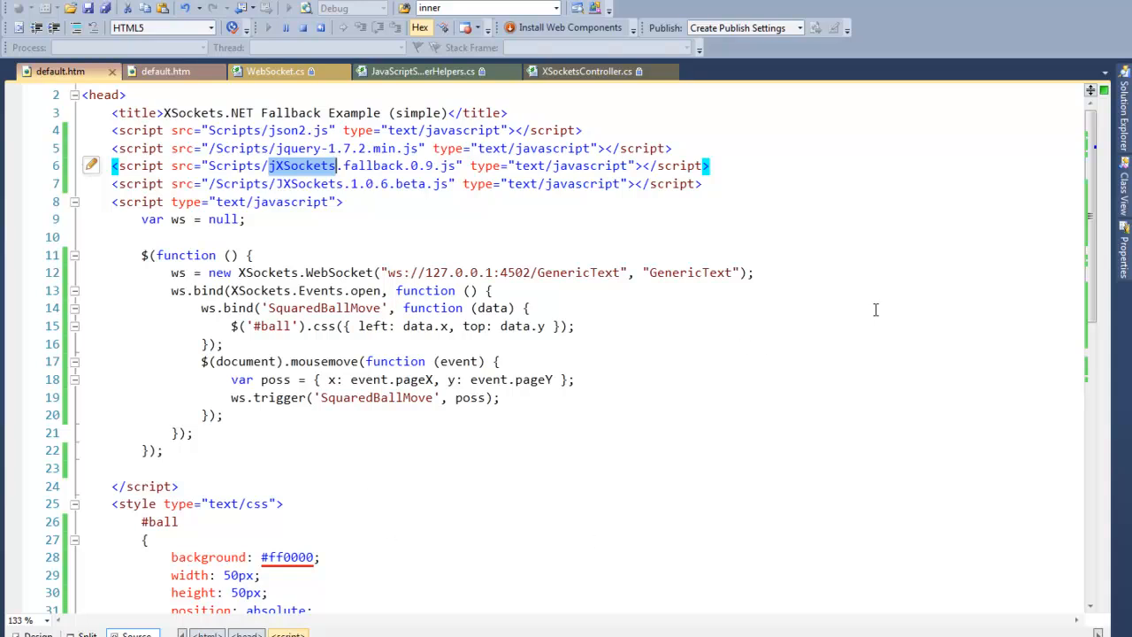
{"action": "mouse_move", "coordinate": [301, 237]}
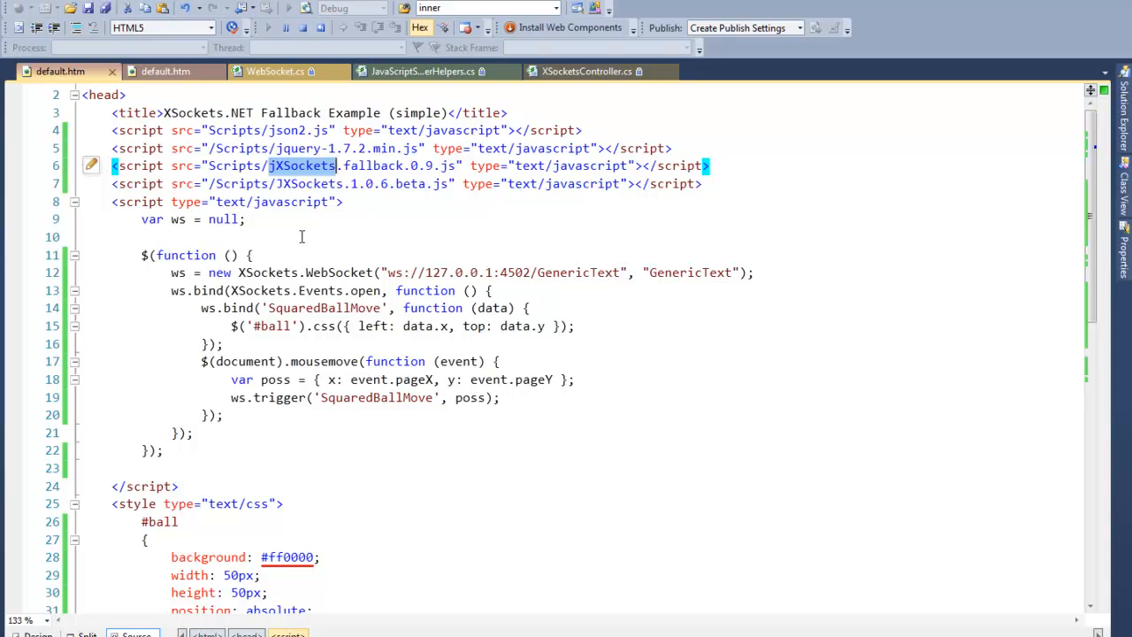